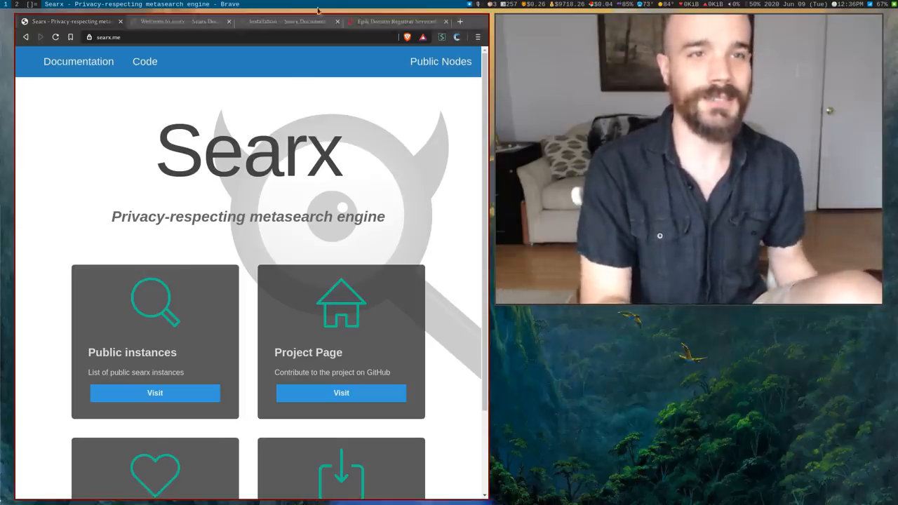
# Step: Compare the searx.me homepage with the installation guide and scroll the docs to Basic installation
pyautogui.click(287, 21)
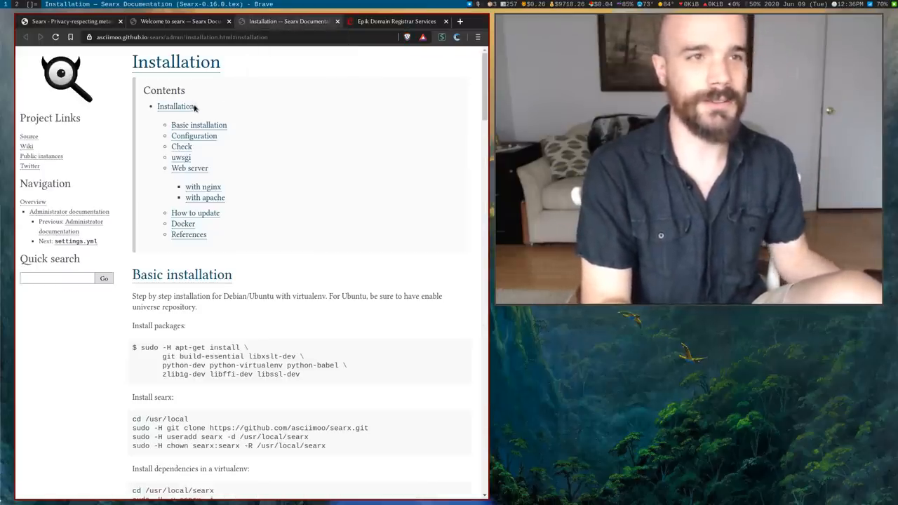
pyautogui.click(67, 21)
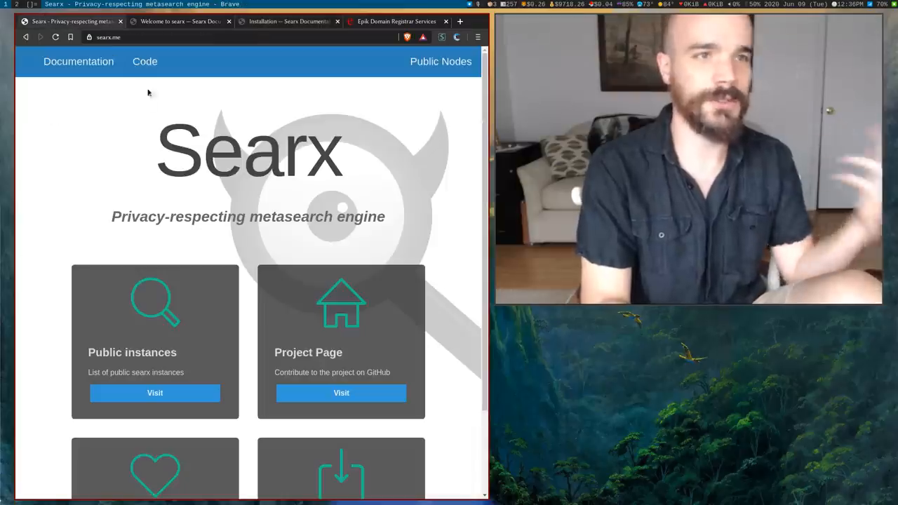
pyautogui.scroll(-3)
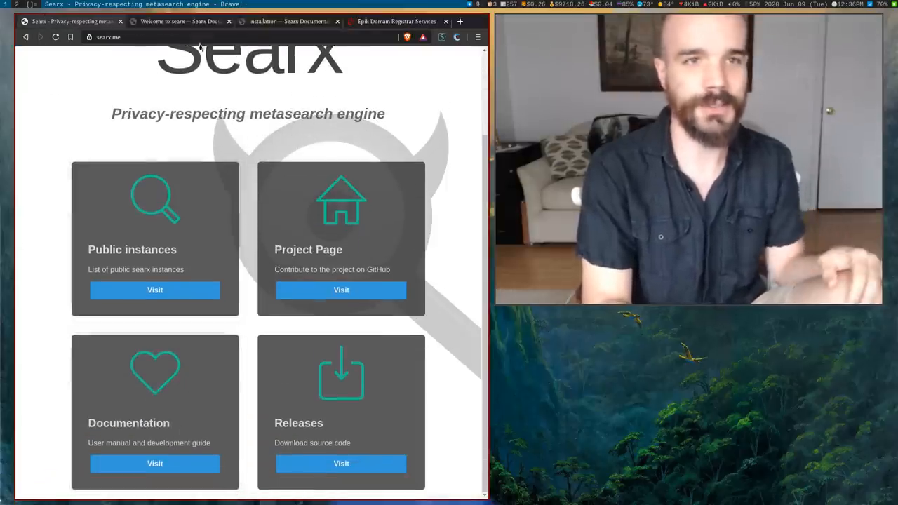
pyautogui.click(287, 21)
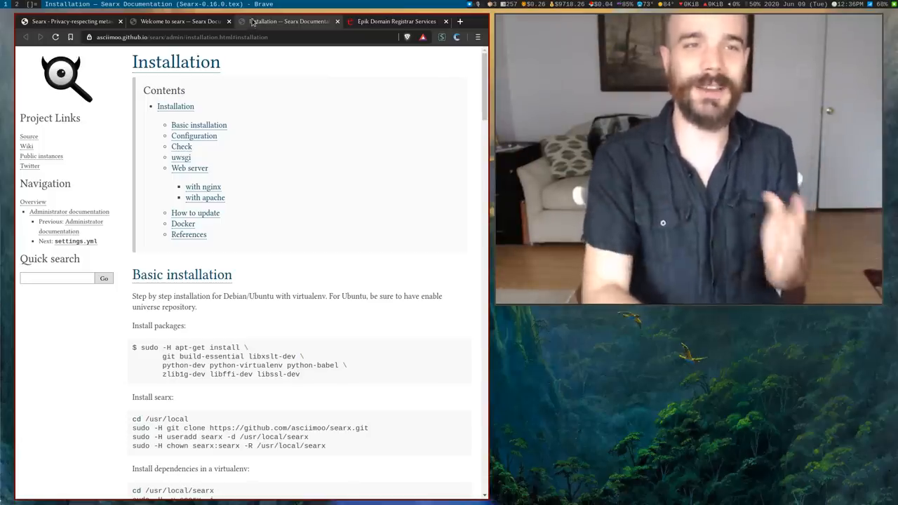
pyautogui.scroll(-3)
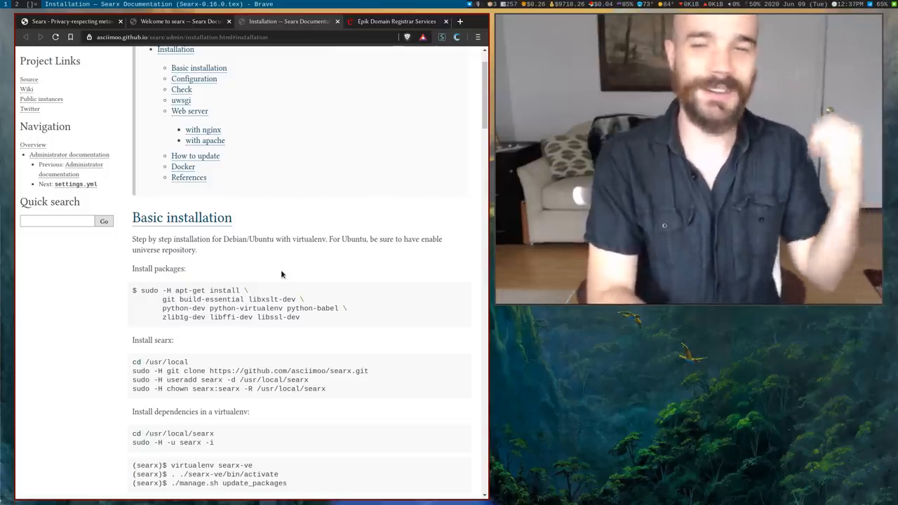
pyautogui.moveTo(315, 257)
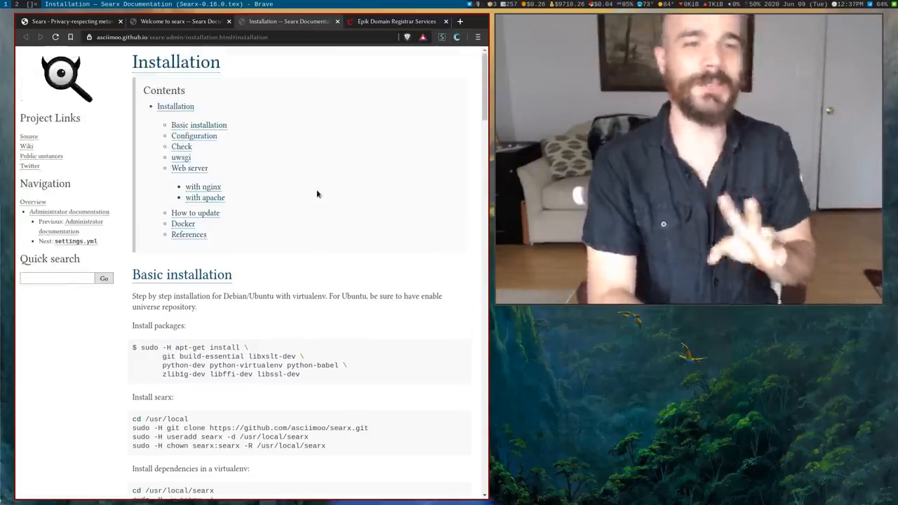
pyautogui.scroll(-3)
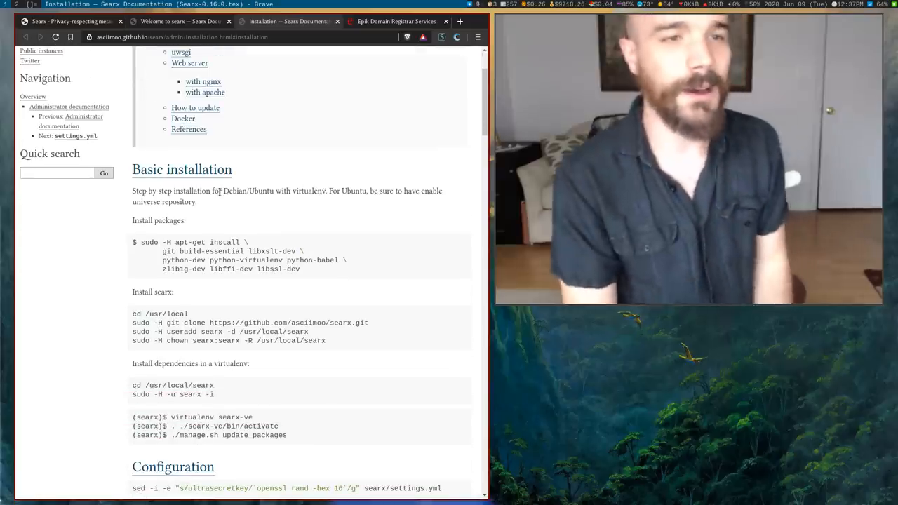
pyautogui.doubleClick(245, 191)
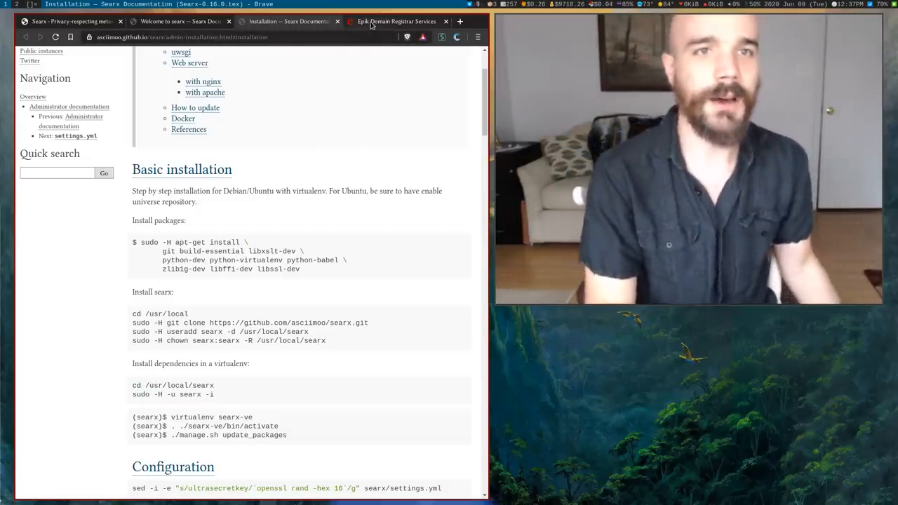
pyautogui.click(397, 22)
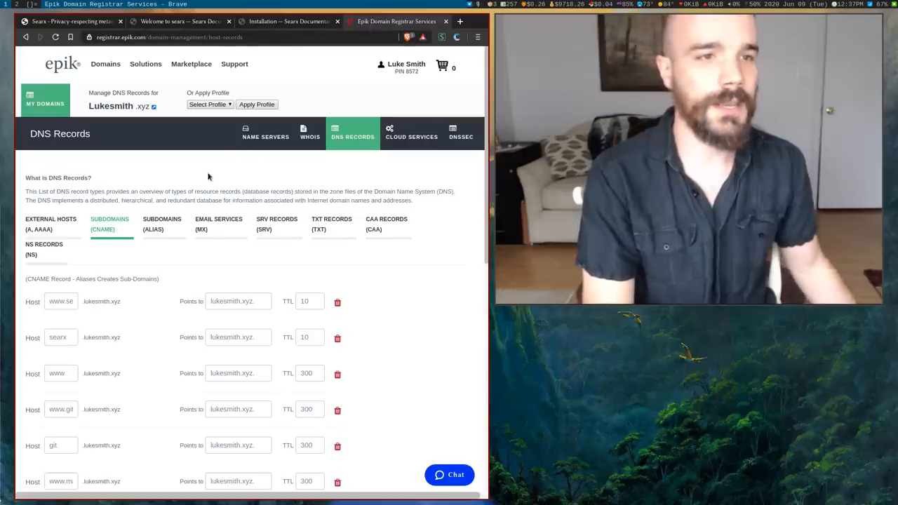
pyautogui.scroll(-3)
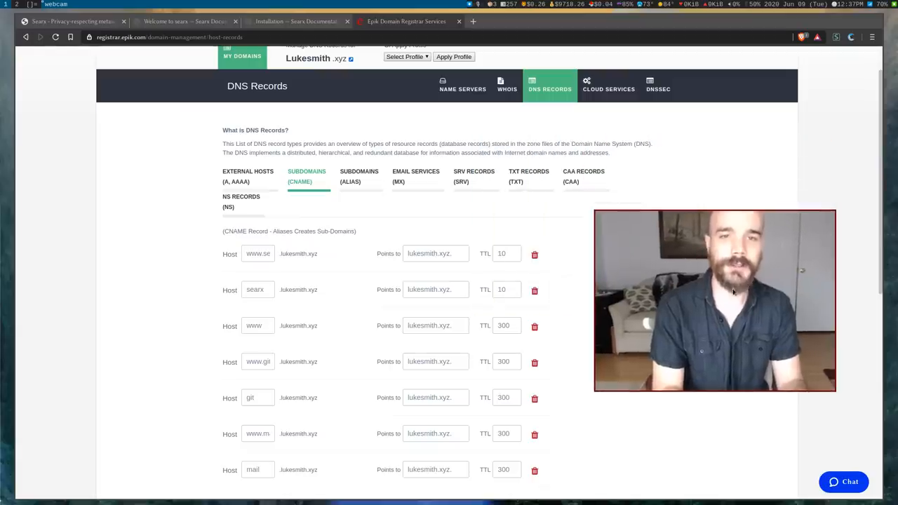
pyautogui.scroll(-3)
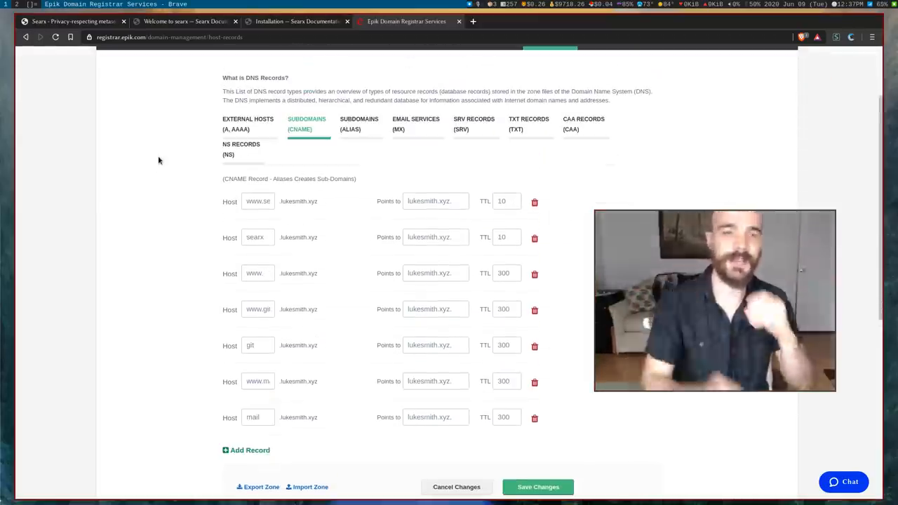
pyautogui.doubleClick(254, 238)
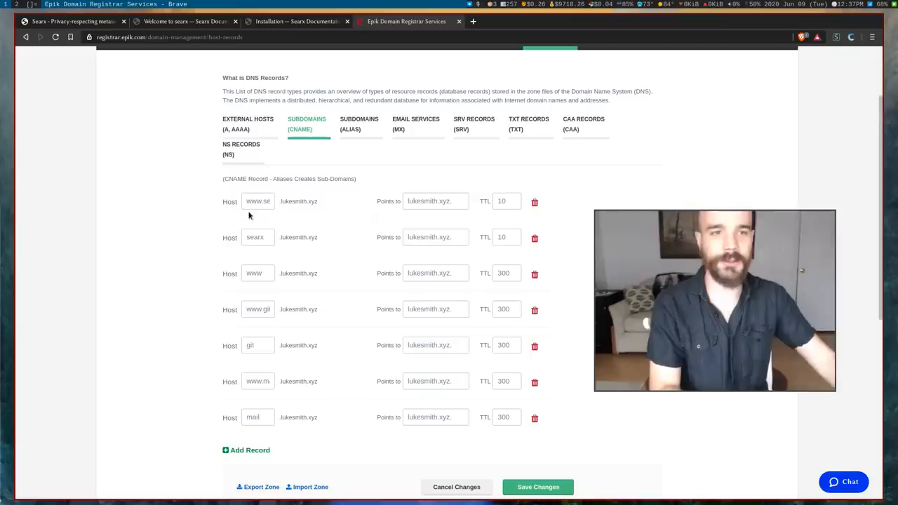
pyautogui.doubleClick(255, 237)
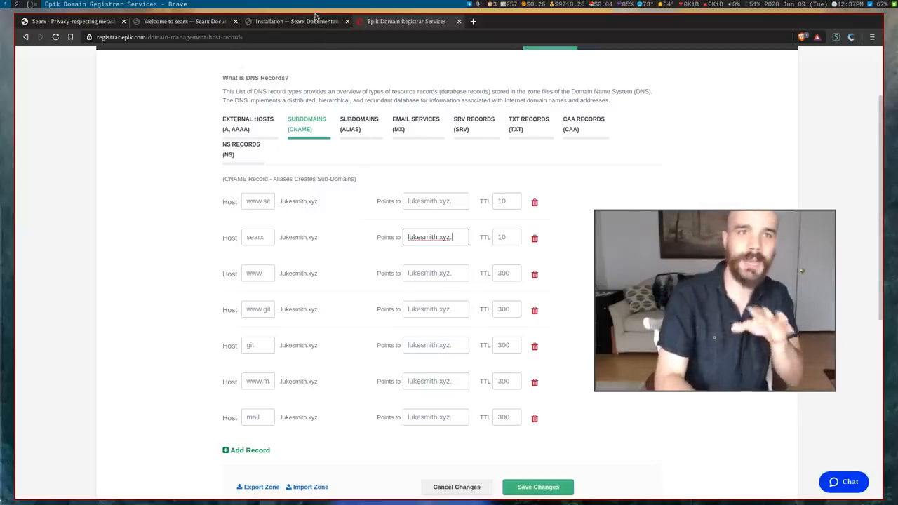
pyautogui.click(294, 21)
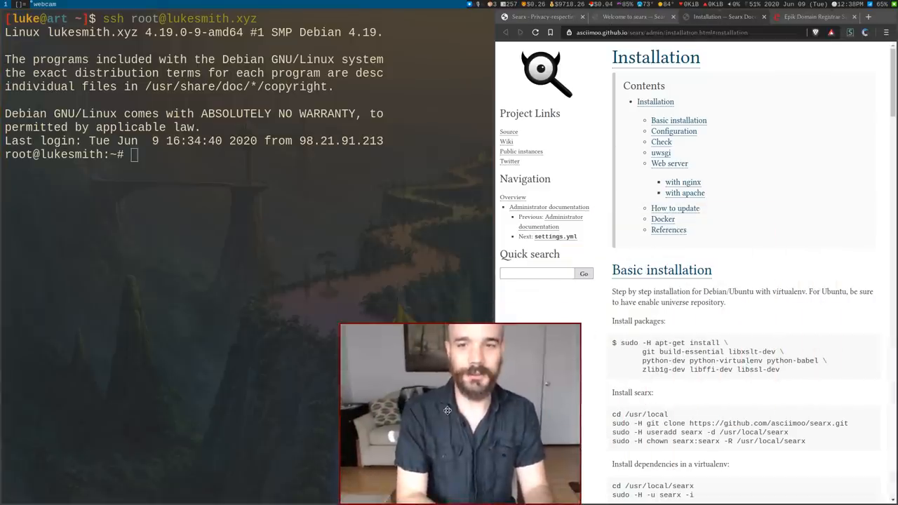
# Step: Copy the guide's apt-get package command, then clone searx into /usr/local owned by user searx
pyautogui.scroll(-3)
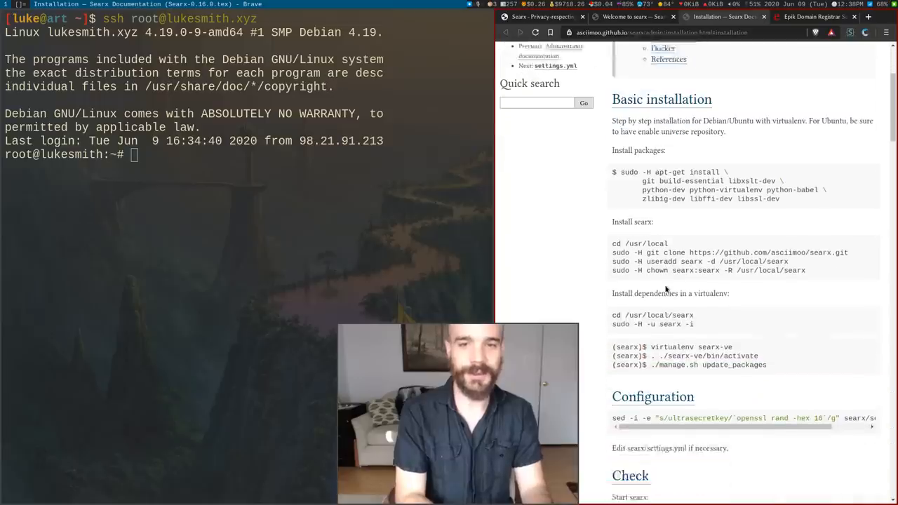
pyautogui.scroll(-3)
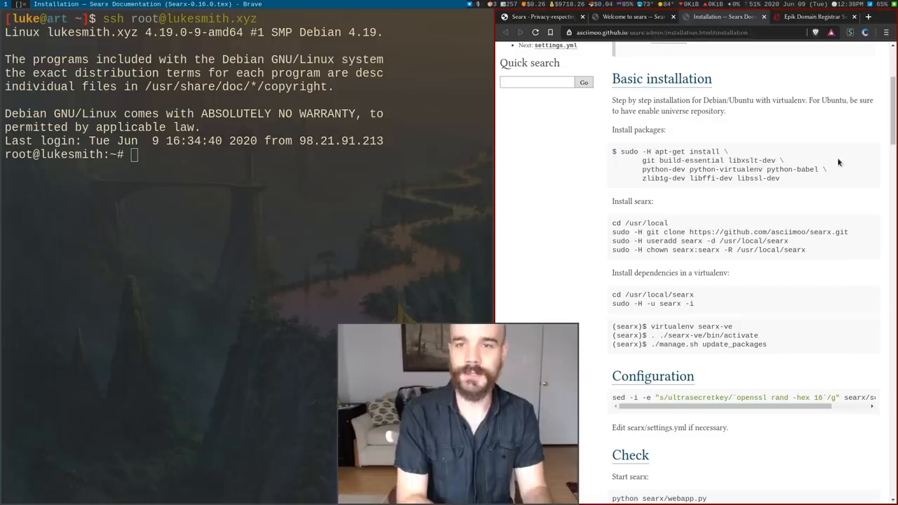
pyautogui.moveTo(621, 151); pyautogui.dragTo(779, 178)
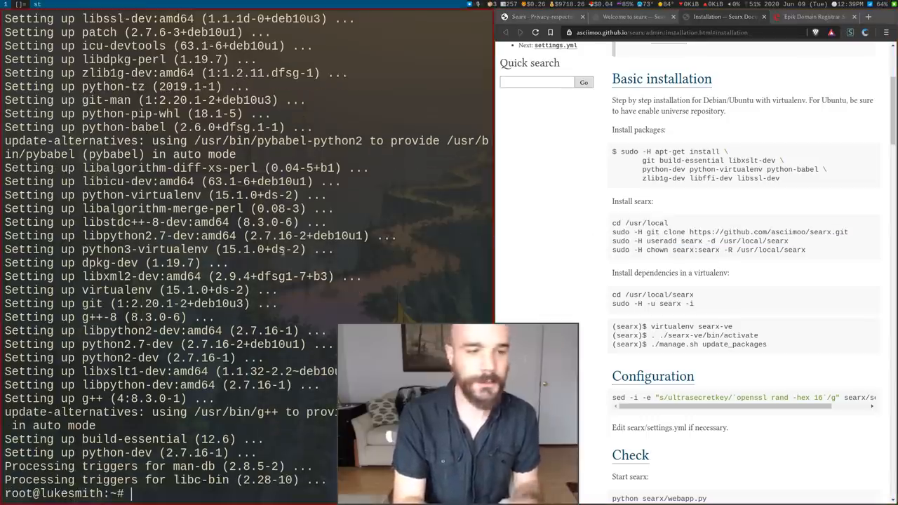
pyautogui.write('clear')
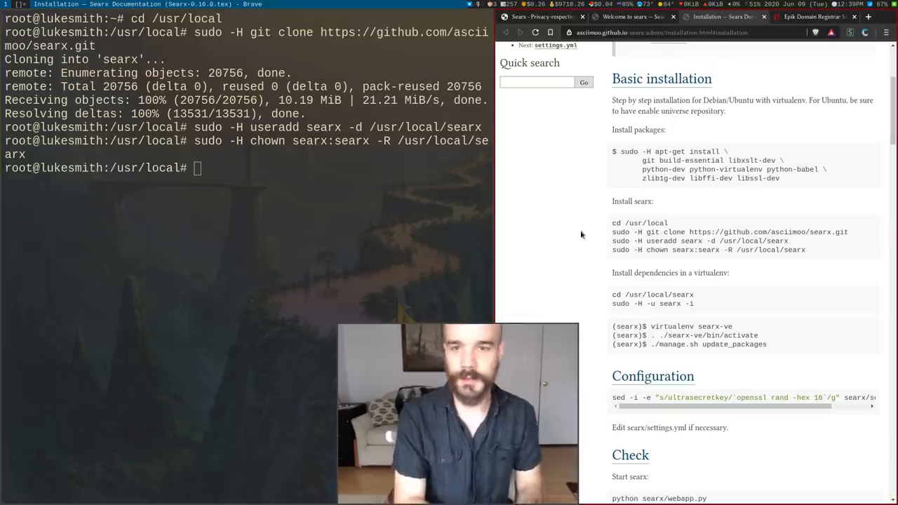
# Step: As user searx, create and activate the searx-ve virtualenv and run ./manage.sh update_packages
pyautogui.doubleClick(628, 295)
pyautogui.write('cd /usr/local/searx')
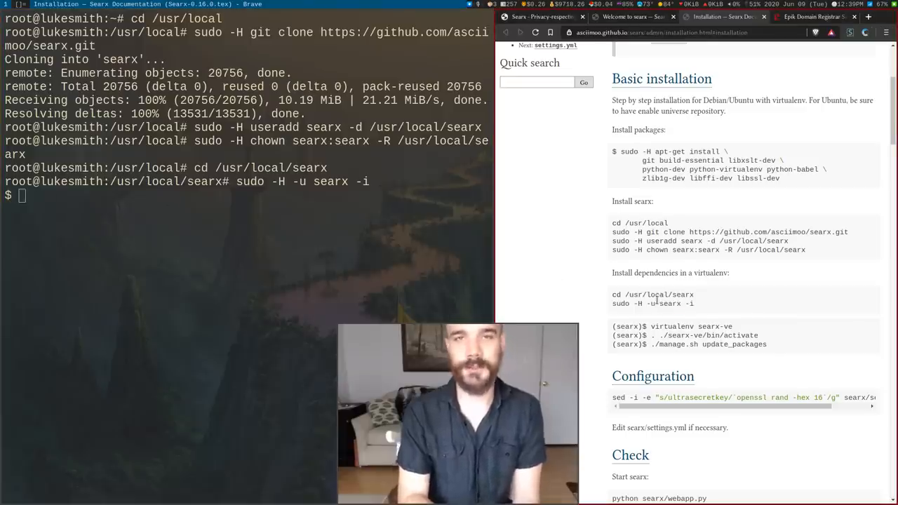
pyautogui.scroll(-3)
pyautogui.write('virtualenv searx-ve')
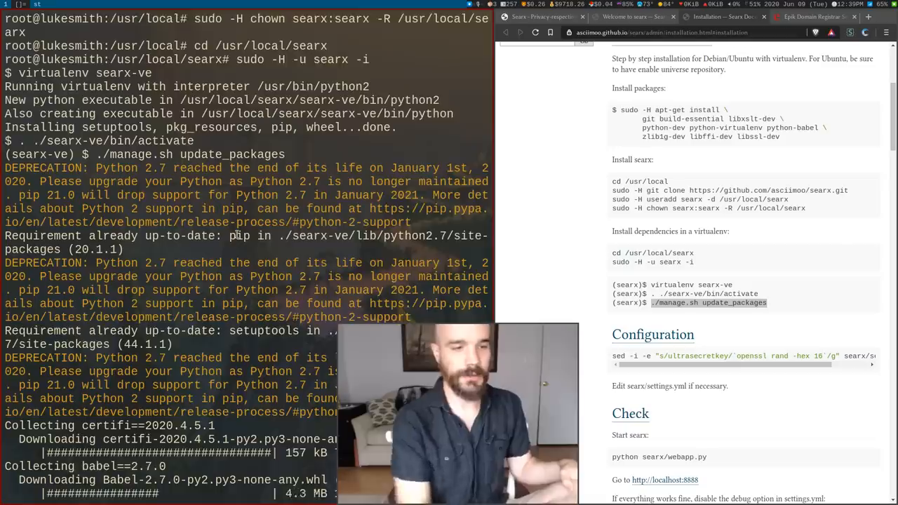
pyautogui.scroll(-3)
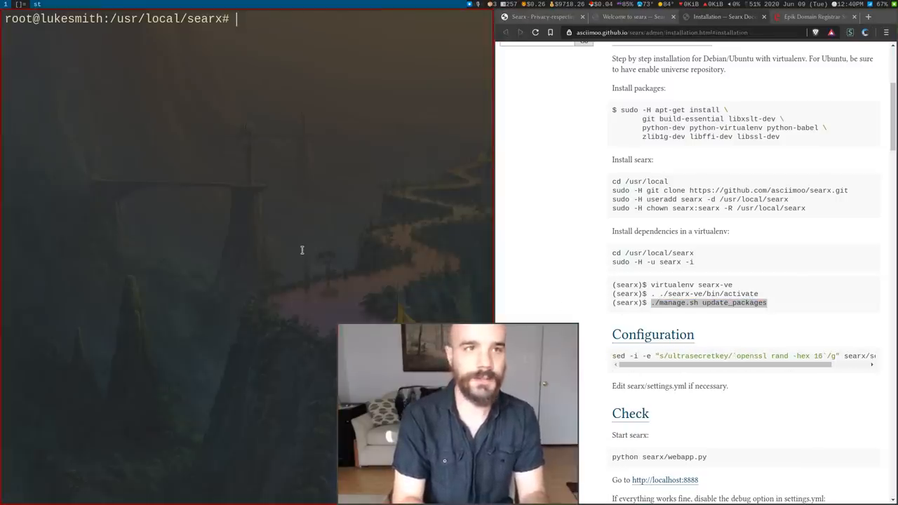
# Step: In searx/settings.yml, set instance_name to "Luke's searx" and append -dark to oscar_style
pyautogui.write('vim sear')
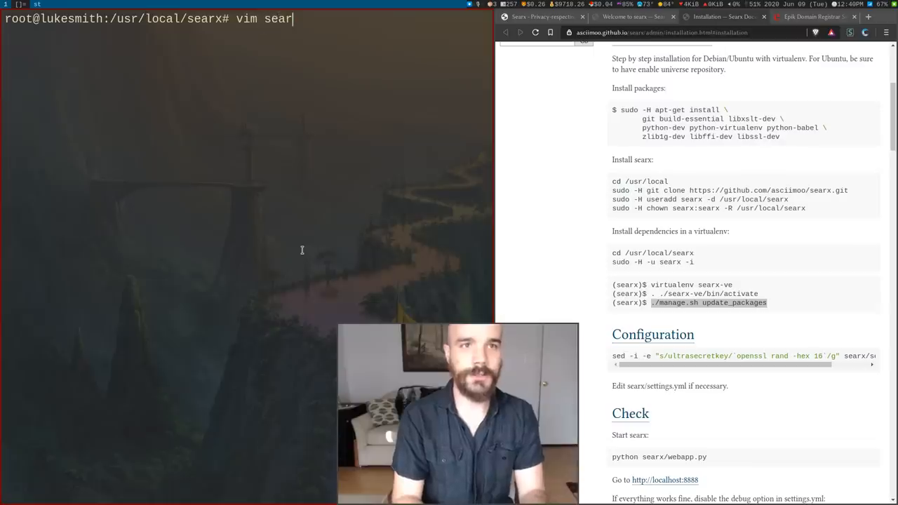
pyautogui.write('/set')
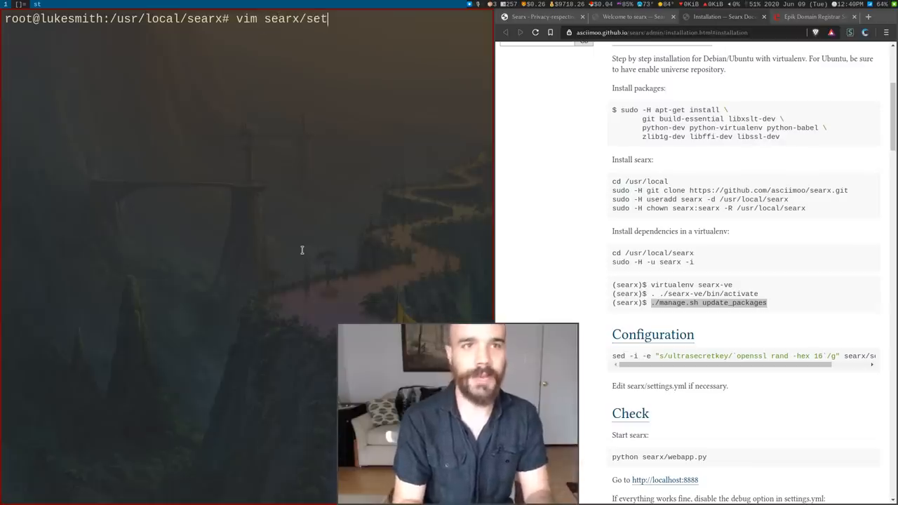
pyautogui.write('tings.')
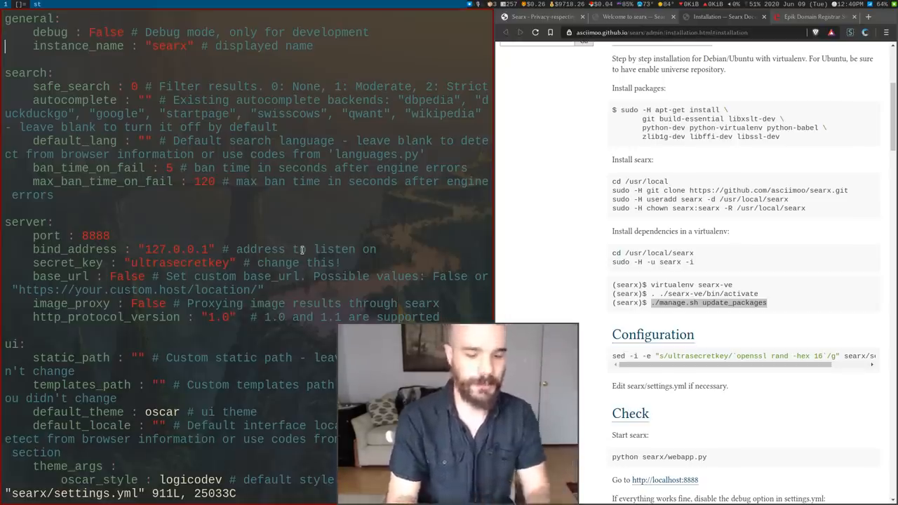
pyautogui.write('Lui')
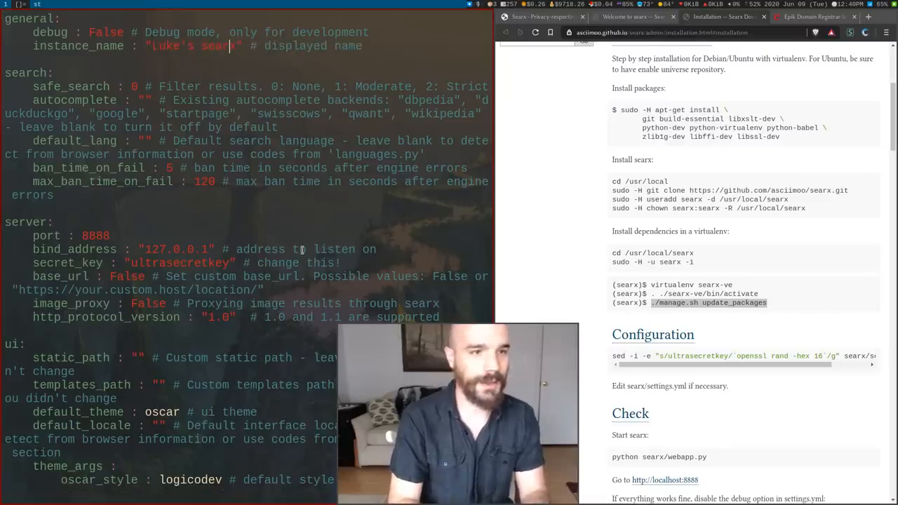
pyautogui.scroll(-3)
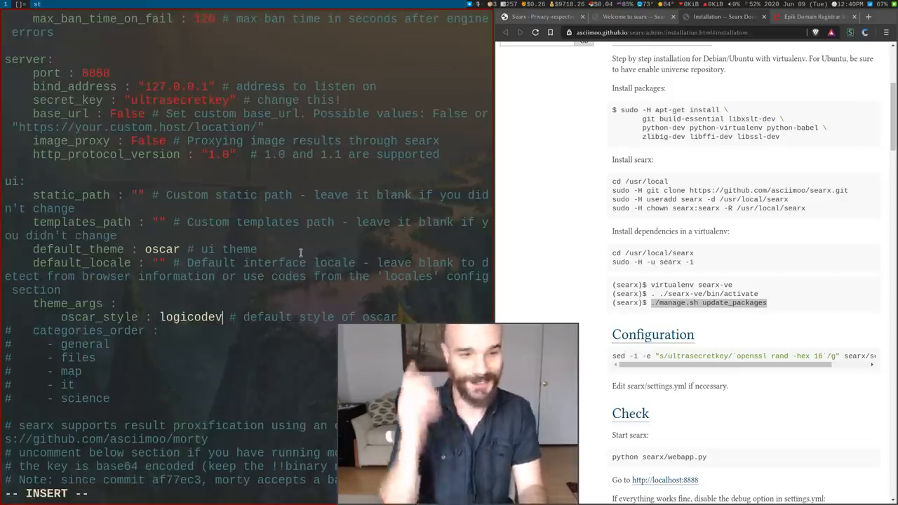
pyautogui.write('-dark')
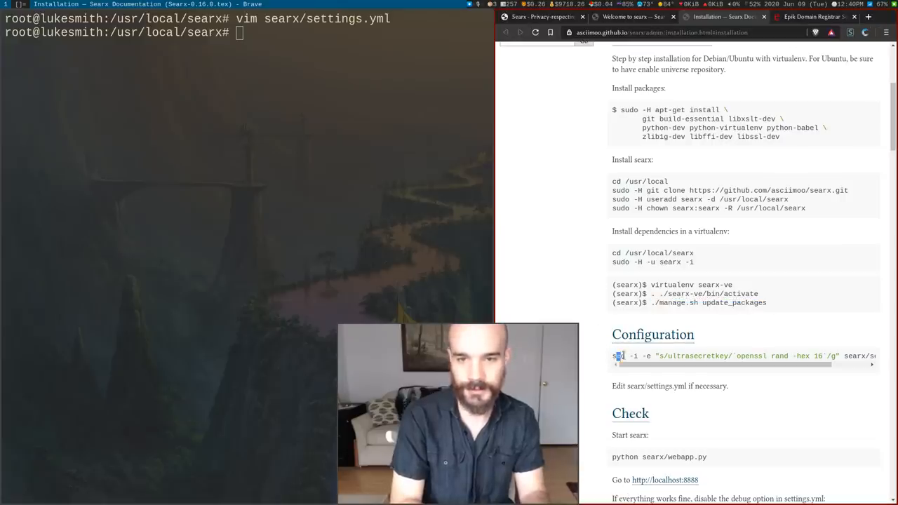
pyautogui.tripleClick(737, 355)
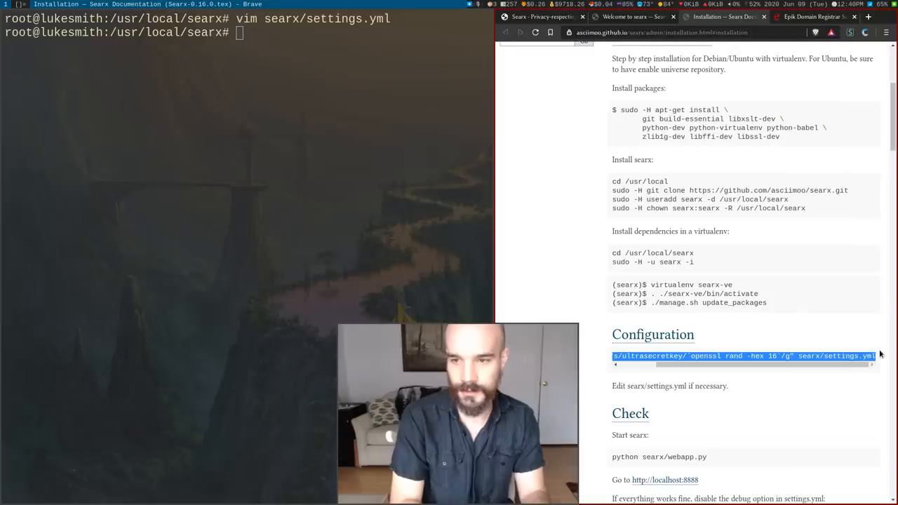
pyautogui.write('sed -i -e "s/ultrasecretkey/`openssl rand -hex 16`/g" searx/settings.yml')
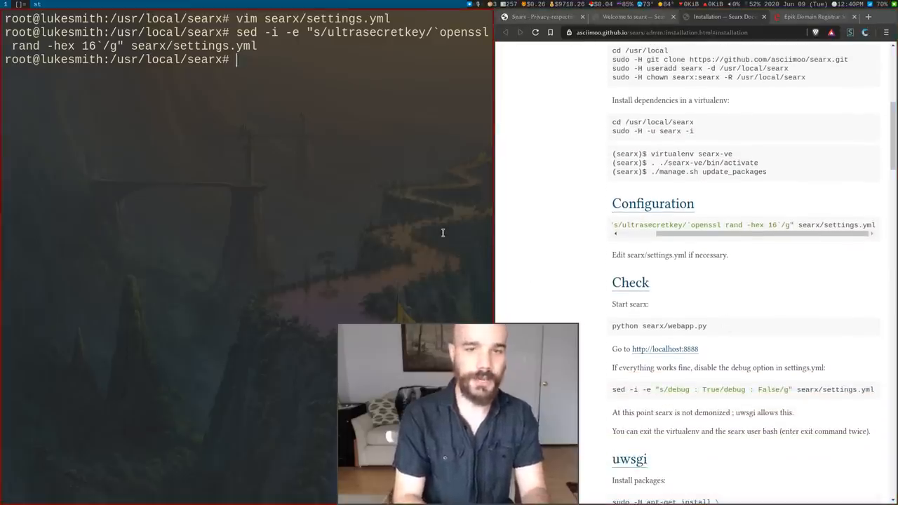
pyautogui.write('python')
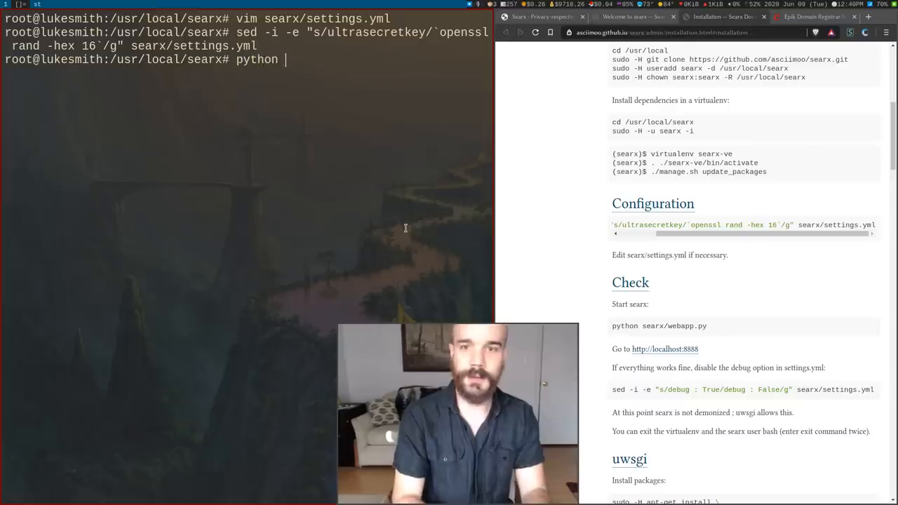
pyautogui.write('searx/webapp.py')
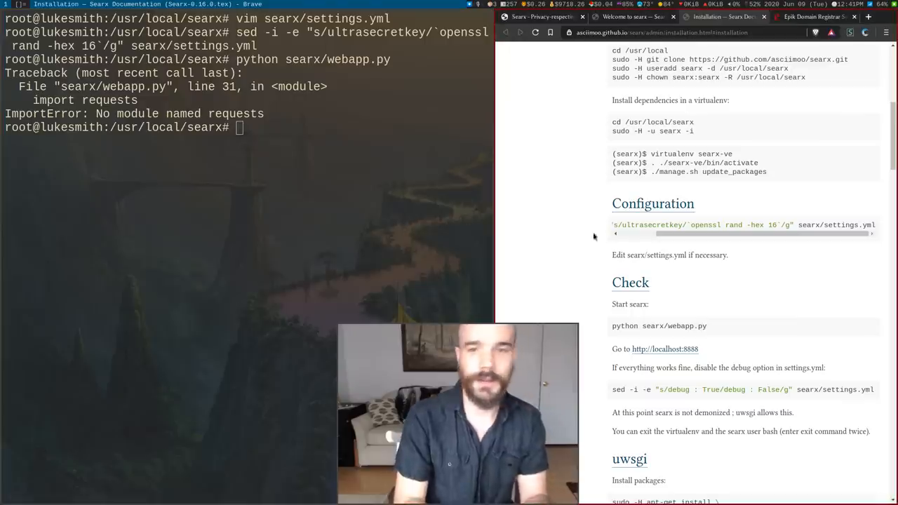
# Step: Paste the docs' uwsgi config into /etc/uwsgi/apps-available/searx.ini, link it into apps-enabled, restart uwsgi
pyautogui.scroll(-3)
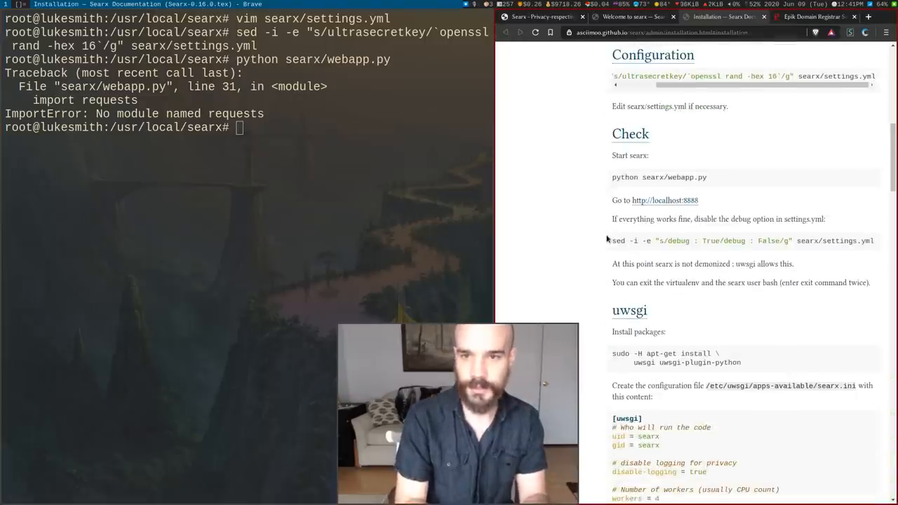
pyautogui.scroll(-3)
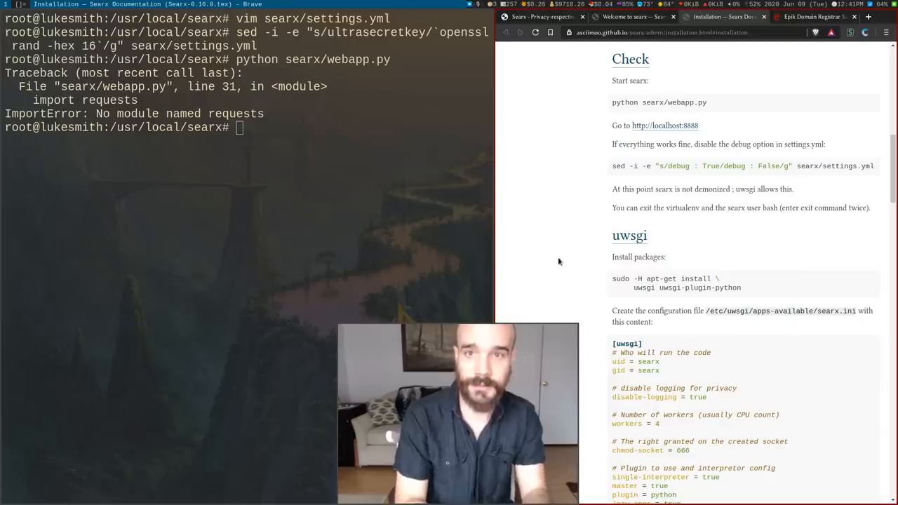
pyautogui.scroll(-3)
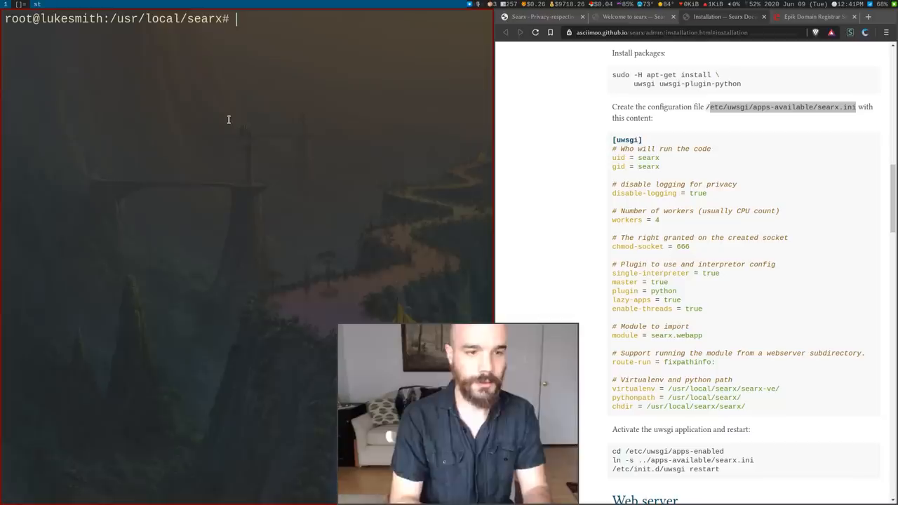
pyautogui.write('vim /etc/uwsgi/apps-available/searx.ini')
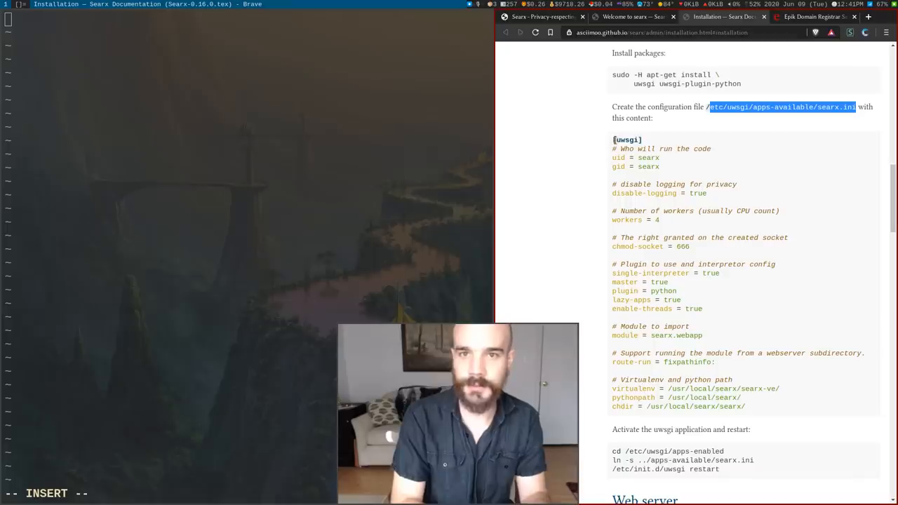
pyautogui.moveTo(612, 140); pyautogui.dragTo(733, 379)
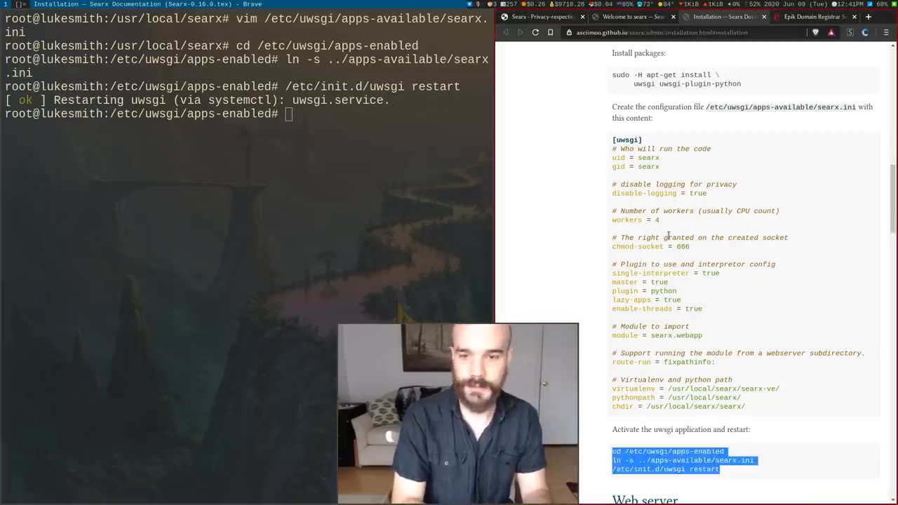
pyautogui.scroll(-3)
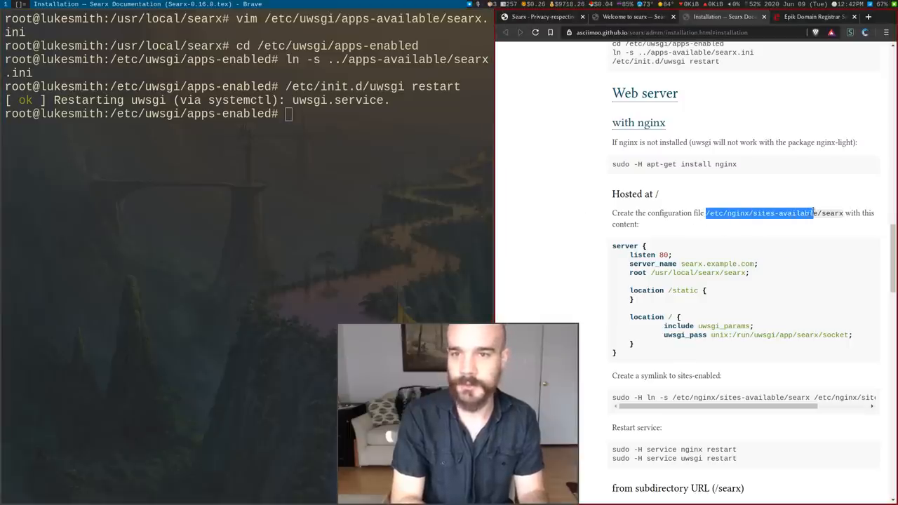
# Step: Start the nginx searx site file in vim, and check the searx CNAME record on Epik
pyautogui.moveTo(814, 212); pyautogui.dragTo(844, 213)
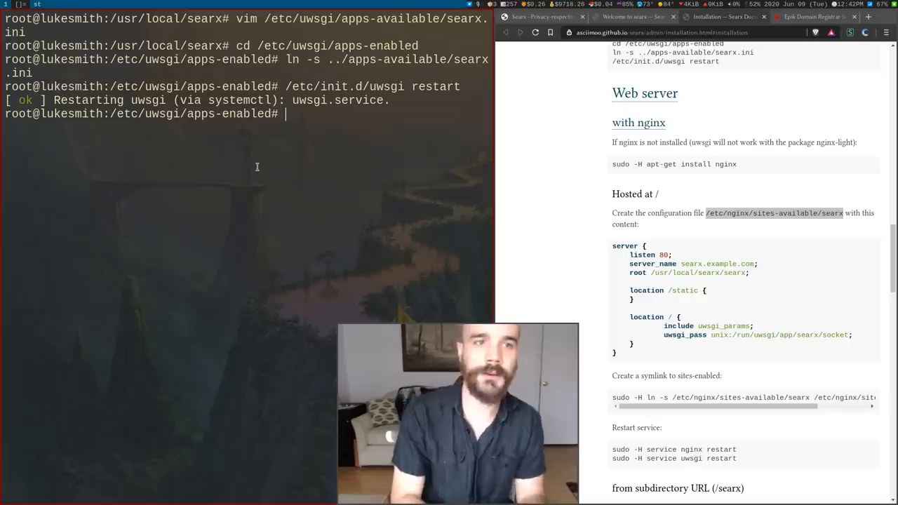
pyautogui.write('vim')
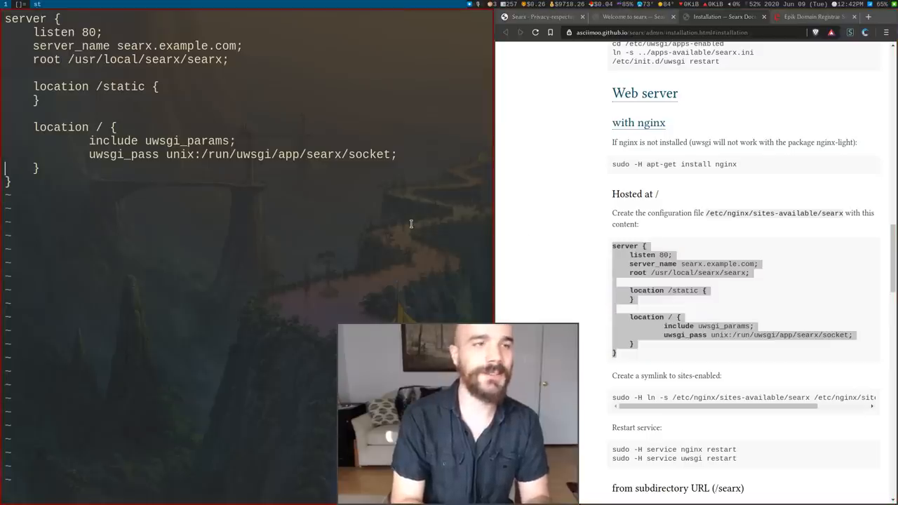
pyautogui.click(540, 16)
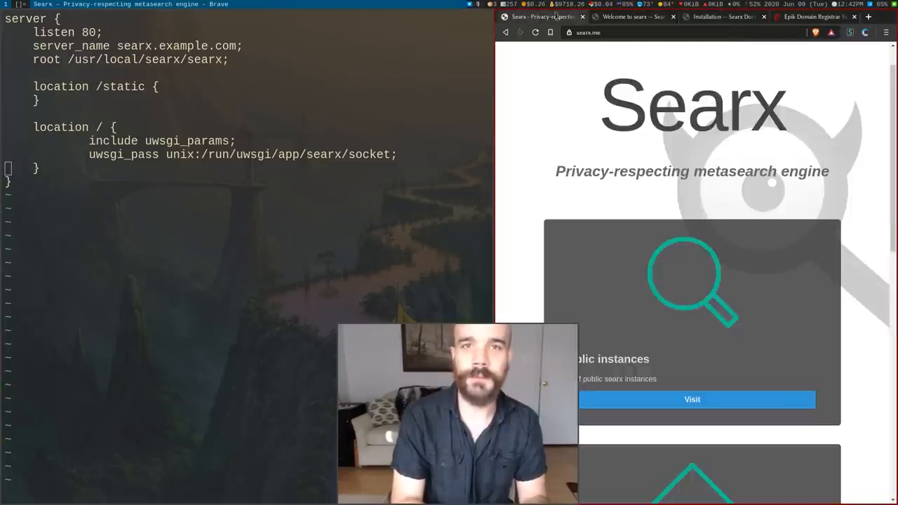
pyautogui.click(632, 16)
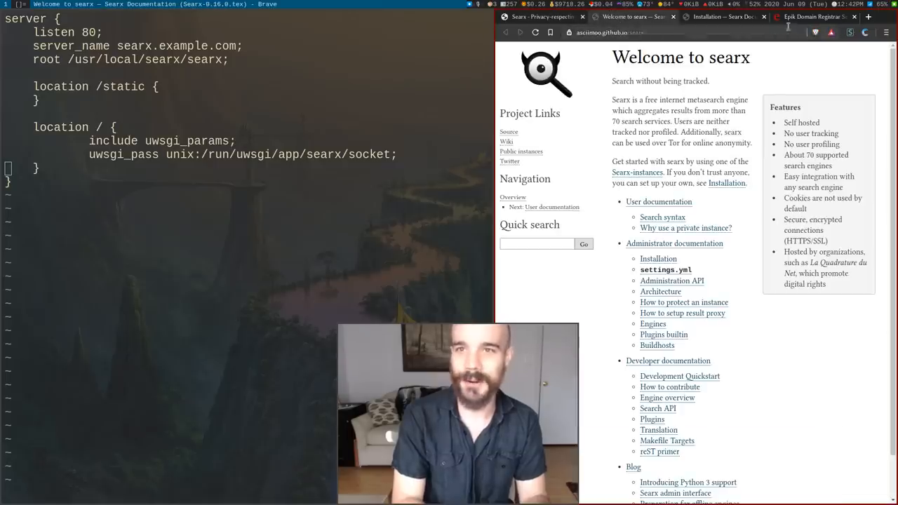
pyautogui.click(814, 16)
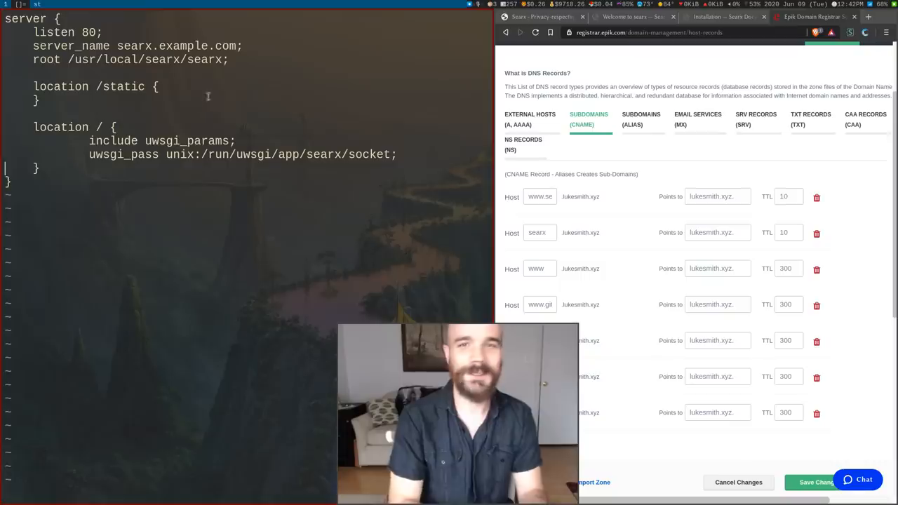
pyautogui.click(723, 16)
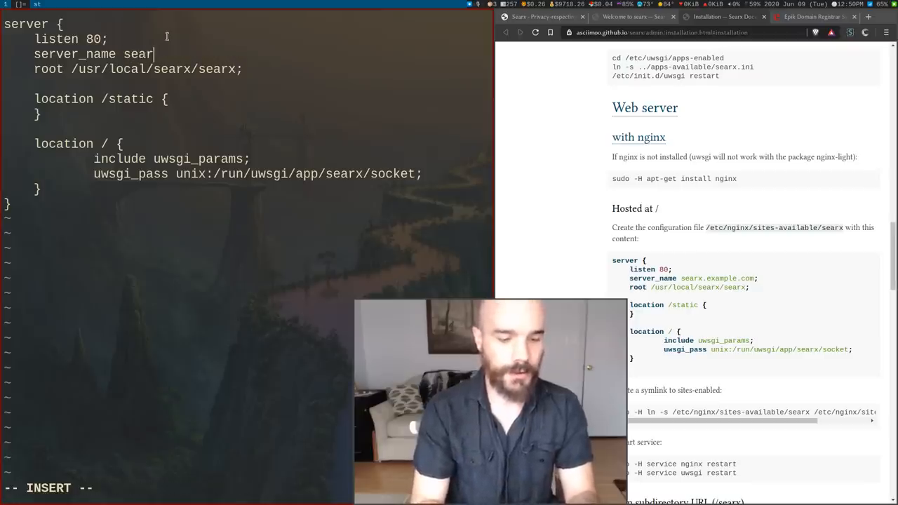
pyautogui.write('x.lukesmith.x')
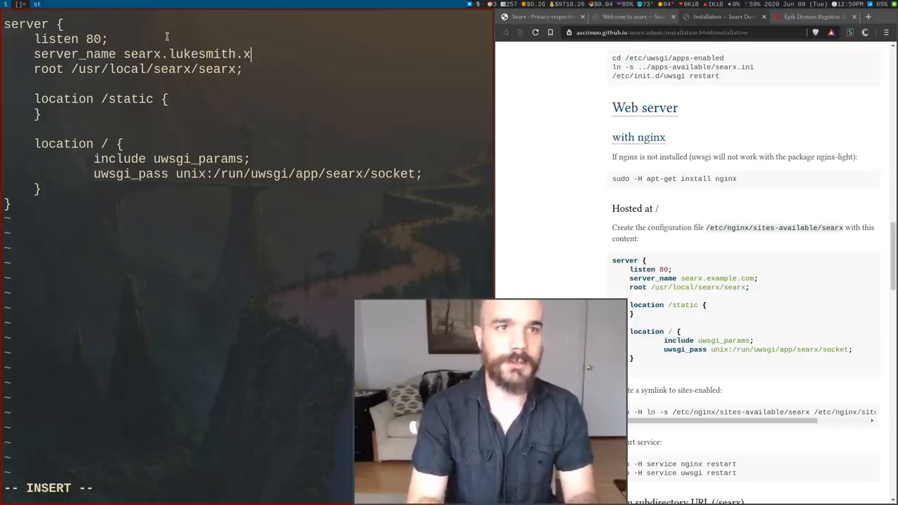
pyautogui.write('yz')
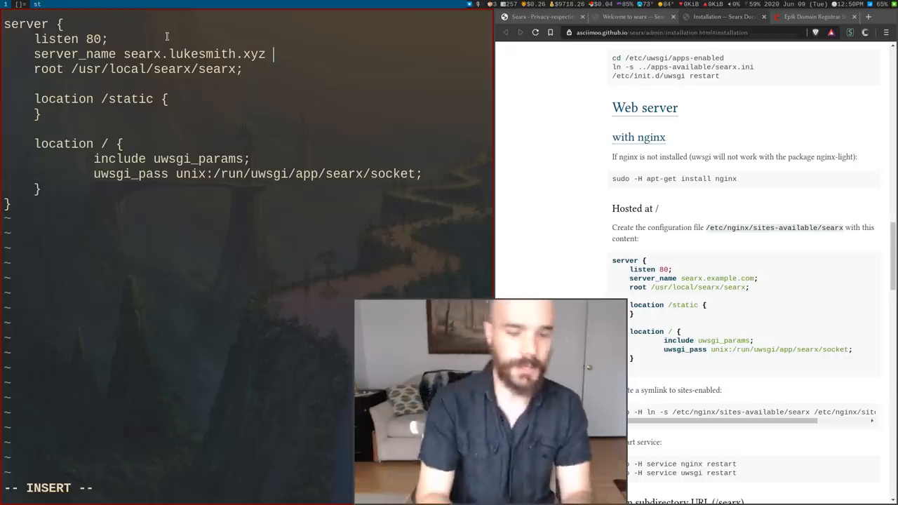
pyautogui.write('www')
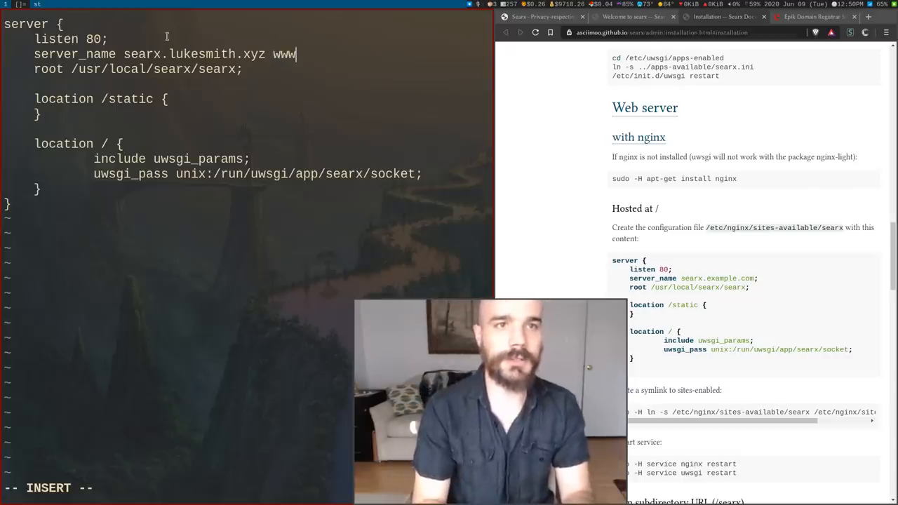
pyautogui.write('.searx')
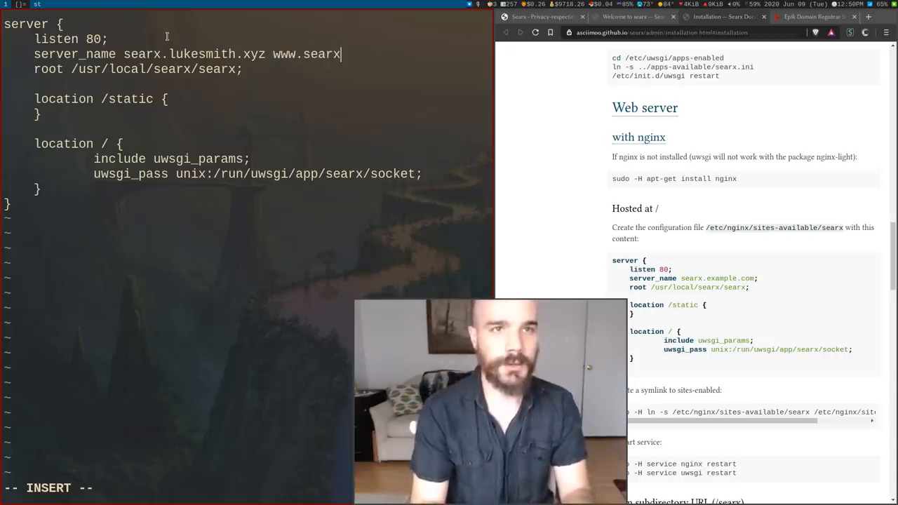
pyautogui.write('.lukesmith.xyz')
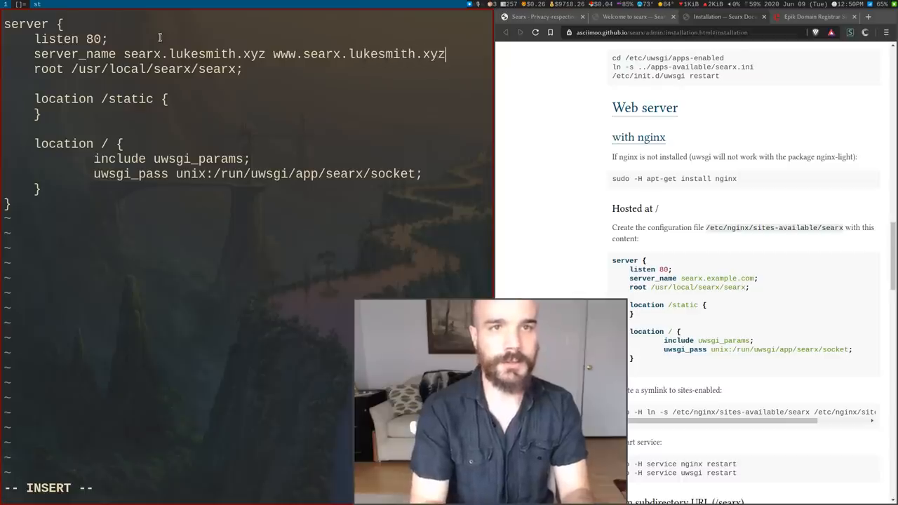
pyautogui.write(';')
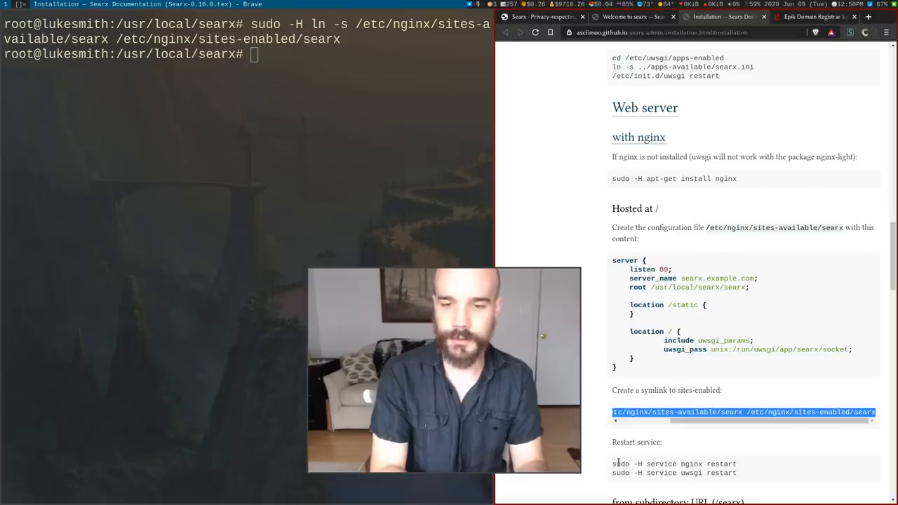
# Step: Copy the docs' restart commands and run sudo -H service nginx restart and service uwsgi restart
pyautogui.scroll(-3)
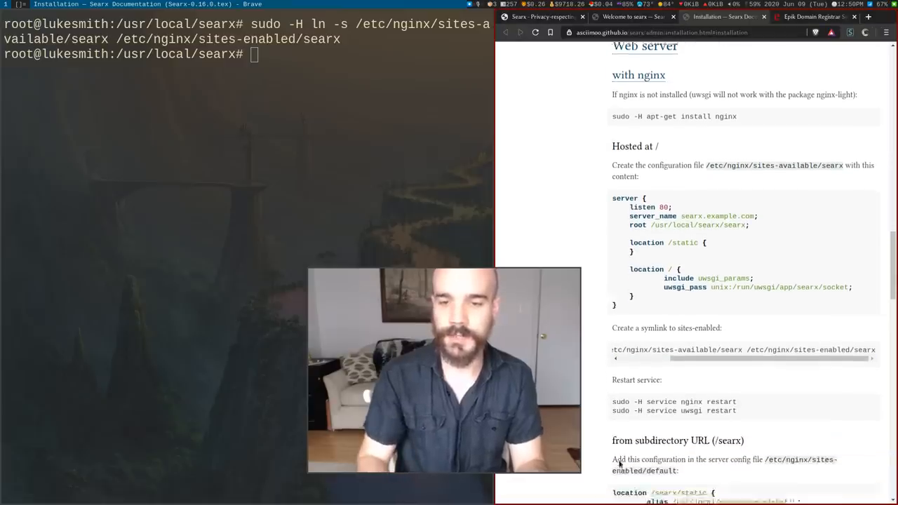
pyautogui.scroll(-3)
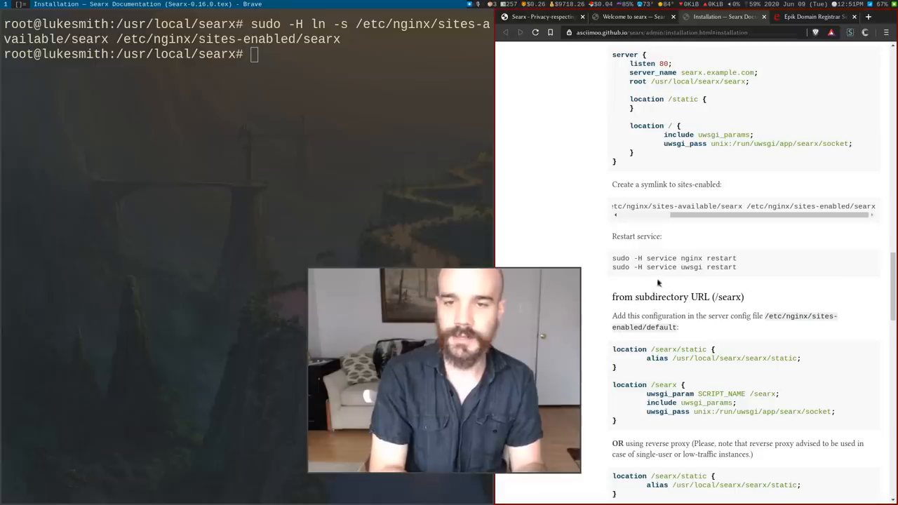
pyautogui.doubleClick(620, 258)
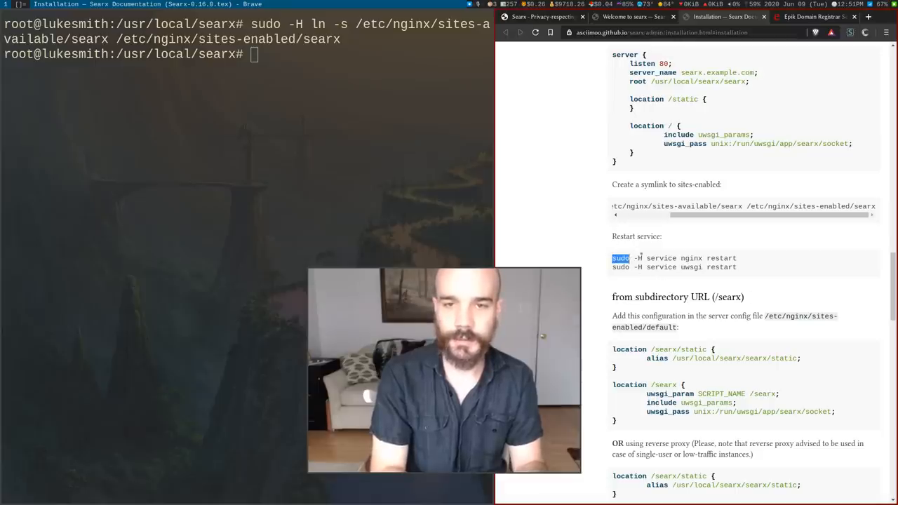
pyautogui.moveTo(612, 258); pyautogui.dragTo(736, 268)
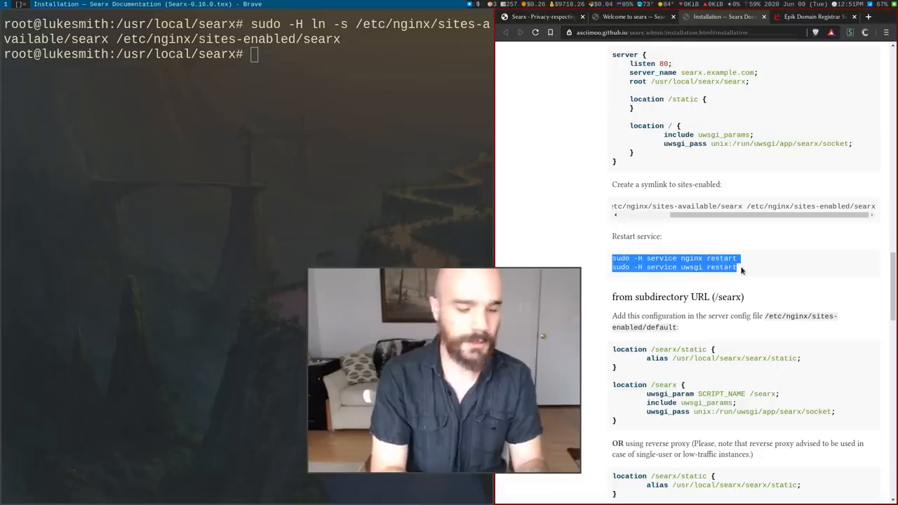
pyautogui.write('sudo -H service nginx restart')
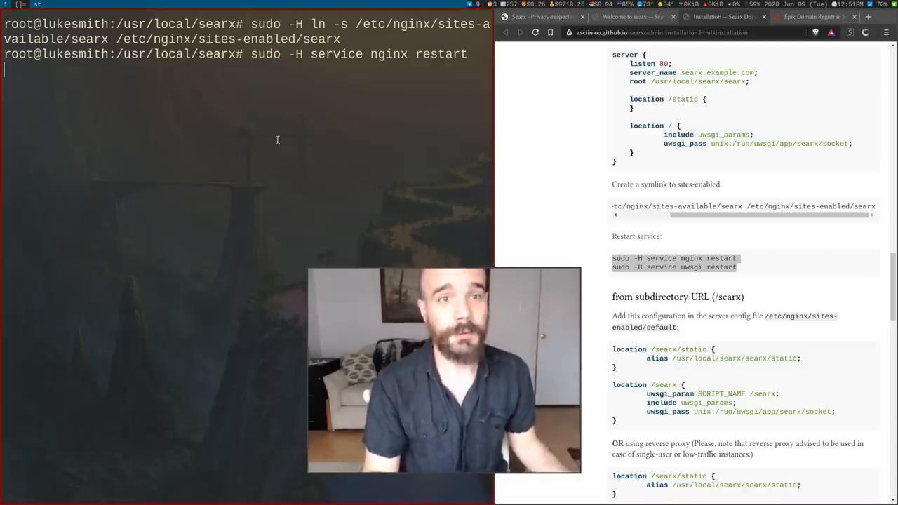
pyautogui.write('sudo -H service uwsgi restart')
pyautogui.write('searx.lukesmith.xyz')
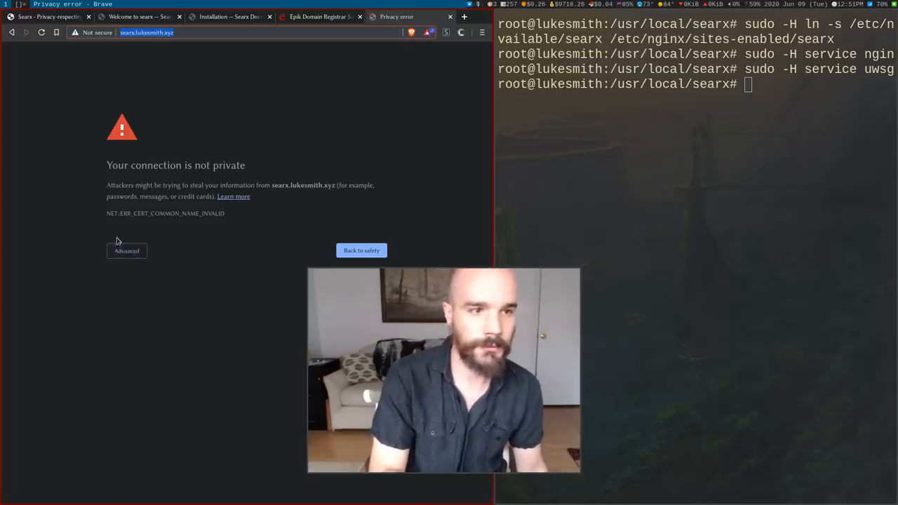
# Step: Proceed past the certificate warning to searx.lukesmith.xyz, then reopen the nginx searx config and begin certbot
pyautogui.click(126, 250)
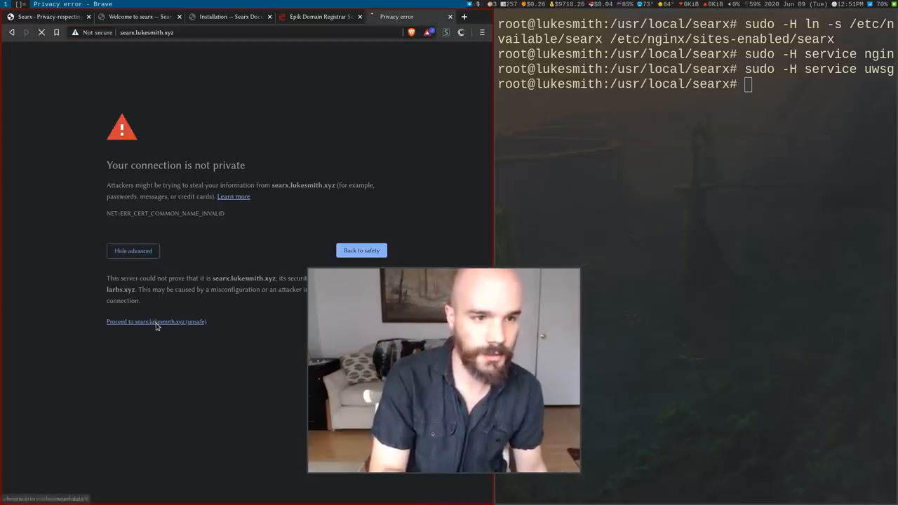
pyautogui.click(156, 322)
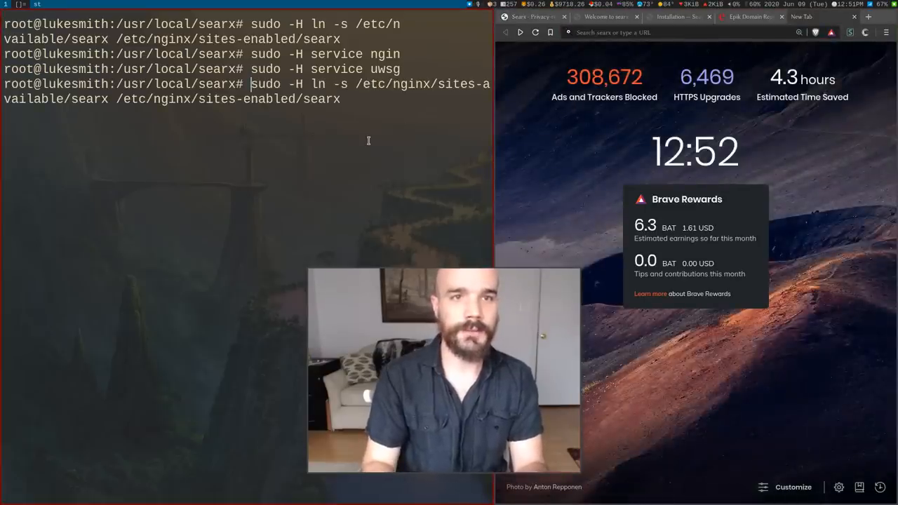
pyautogui.write('vim /etc/nginx/sites-available/searx')
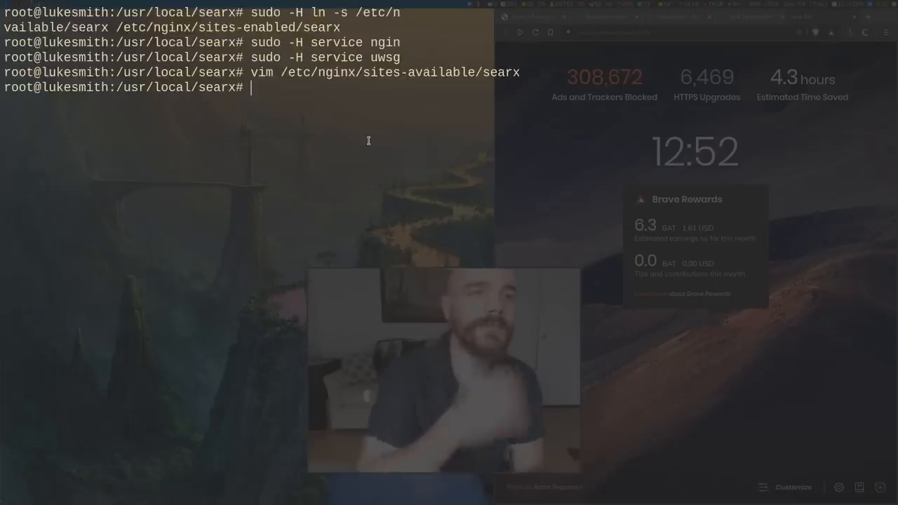
pyautogui.write('certbot')
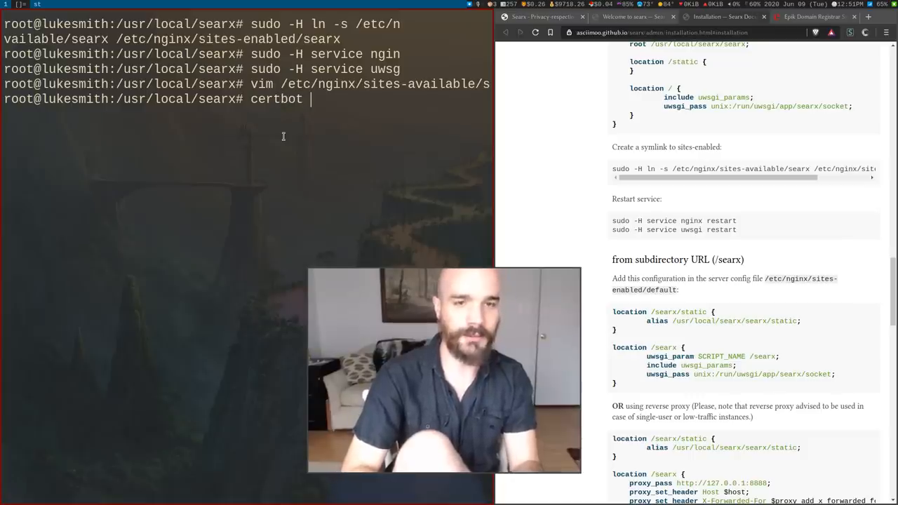
pyautogui.write('--')
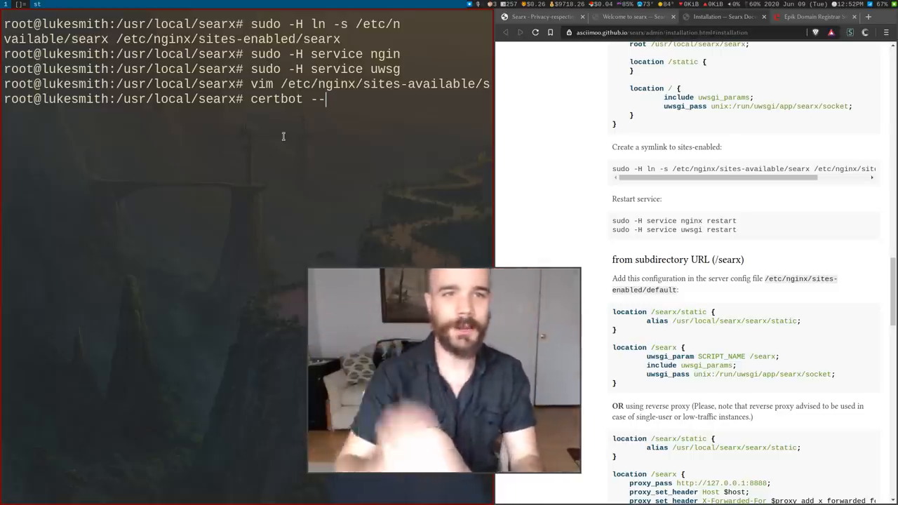
pyautogui.write('nginx')
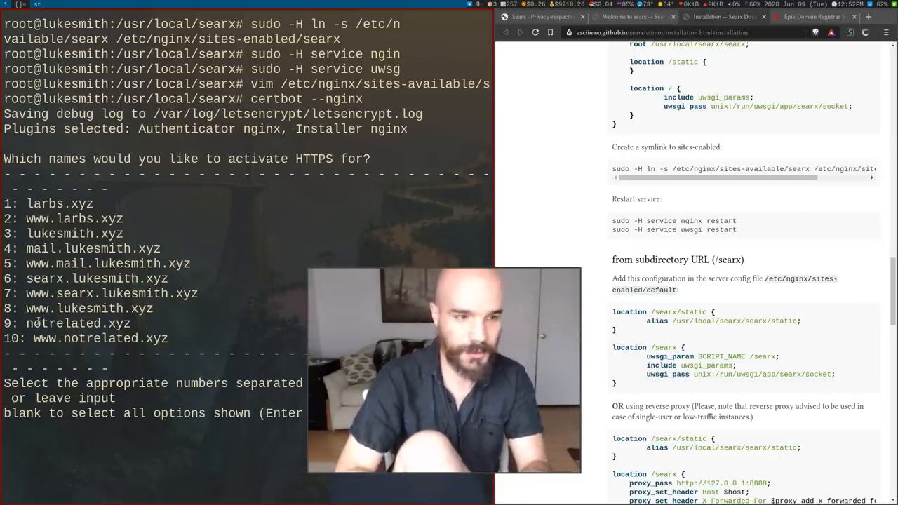
pyautogui.write('6,7')
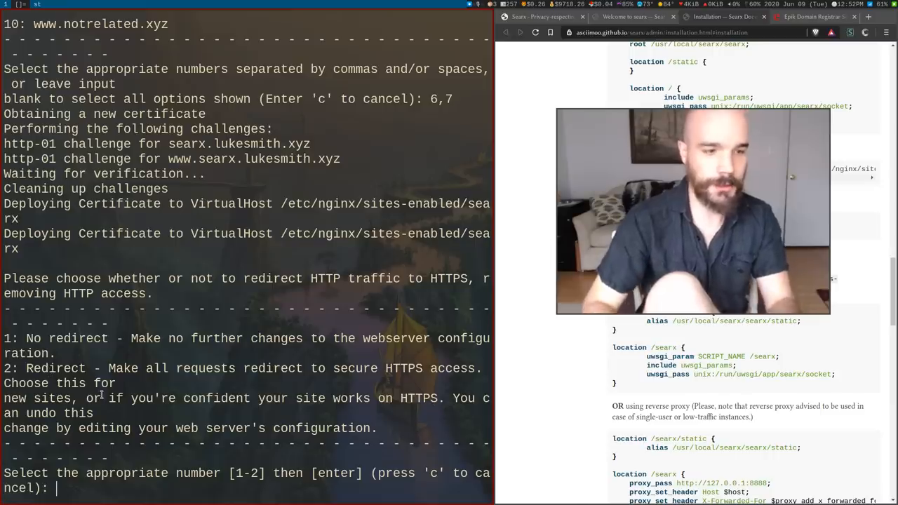
pyautogui.write('2')
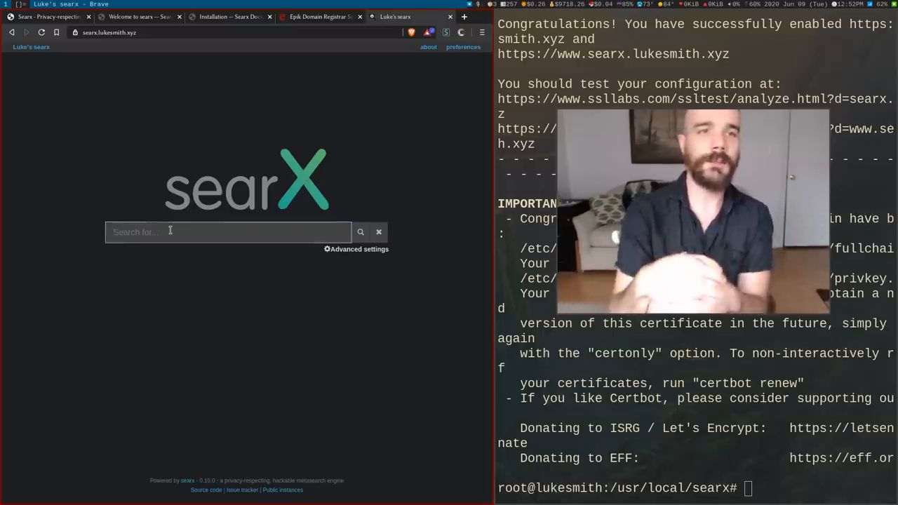
# Step: Skim the Searx installation docs, then search 'luke smith' on searx.lukesmith.xyz
pyautogui.click(230, 16)
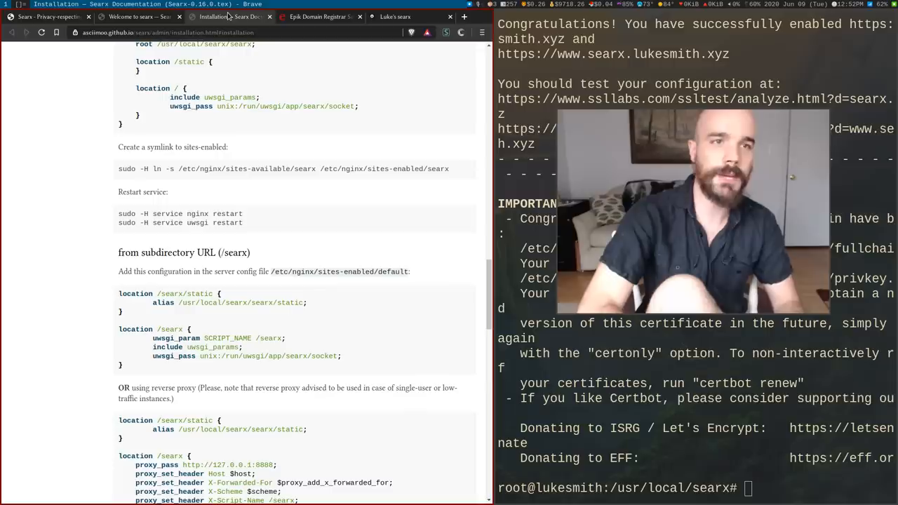
pyautogui.scroll(-3)
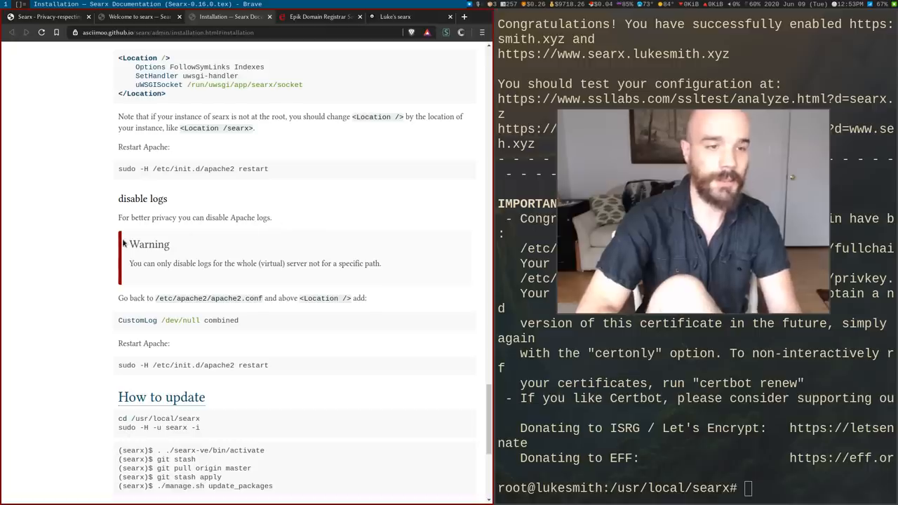
pyautogui.scroll(-3)
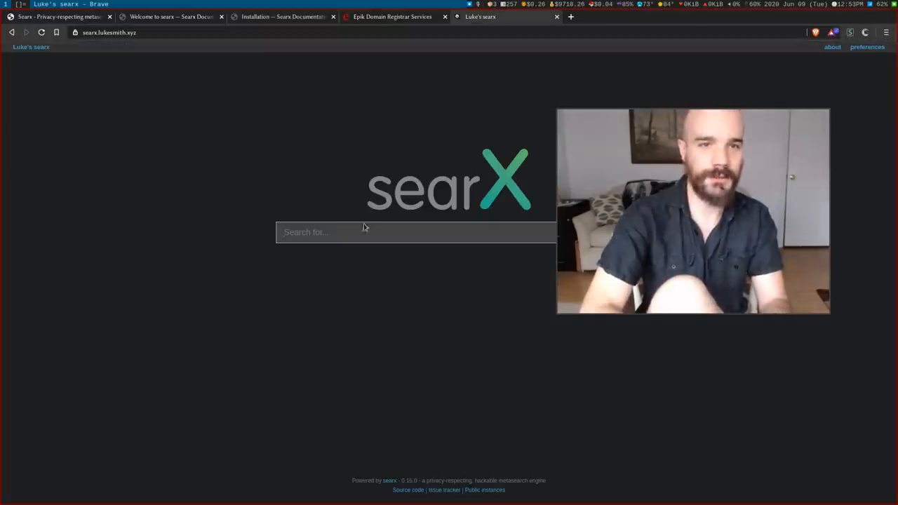
pyautogui.click(415, 232)
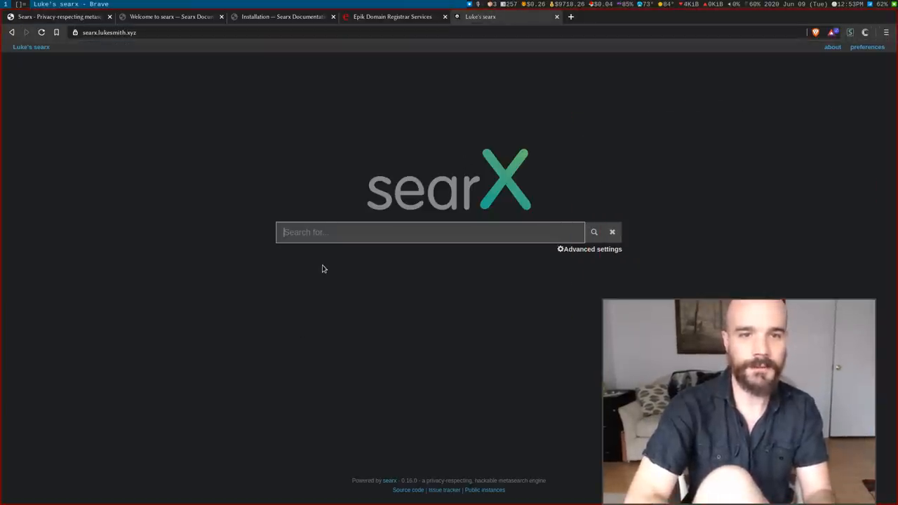
pyautogui.write('luke smith')
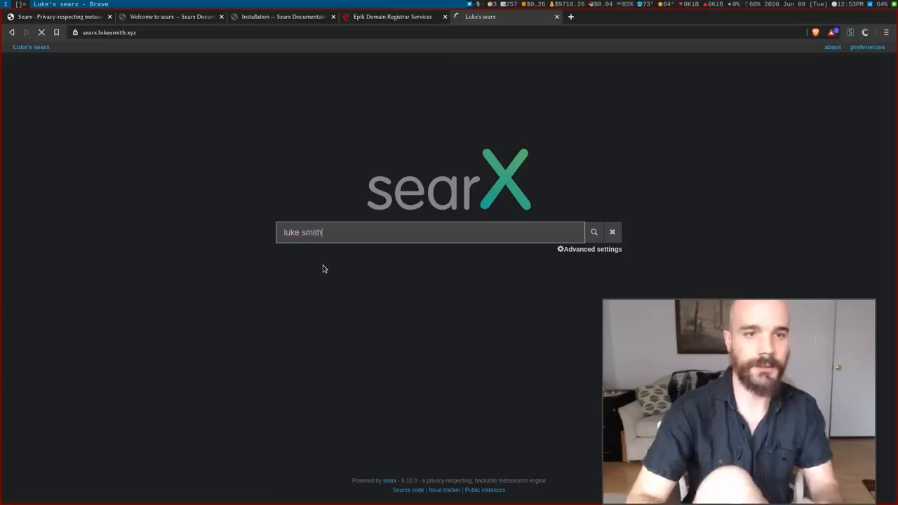